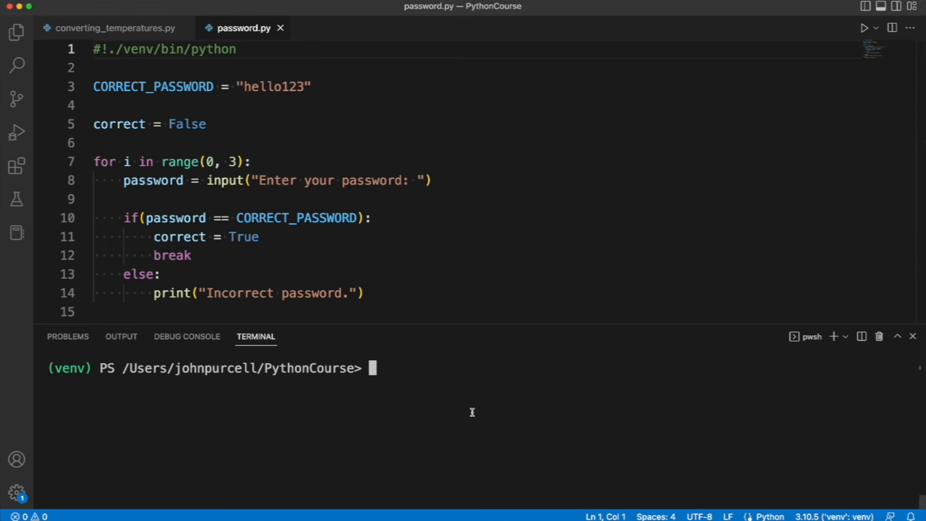
pyautogui.moveTo(507, 443)
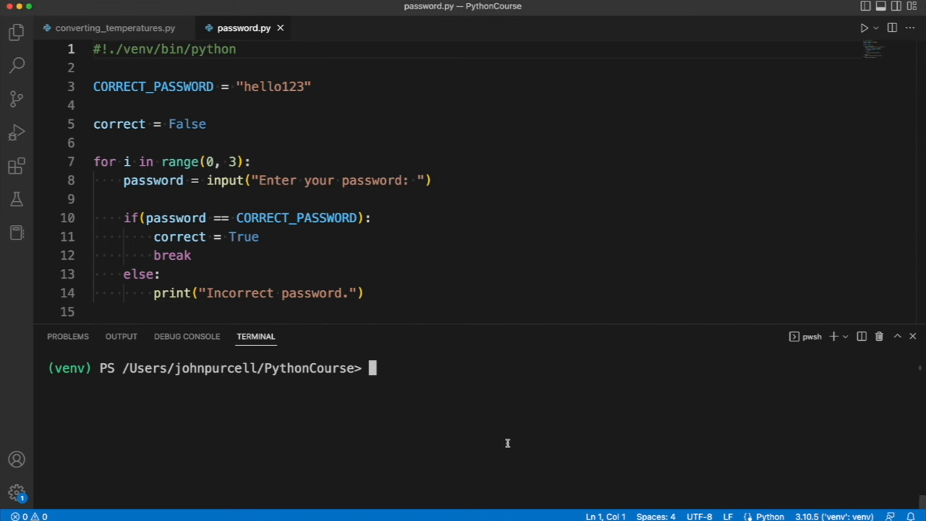
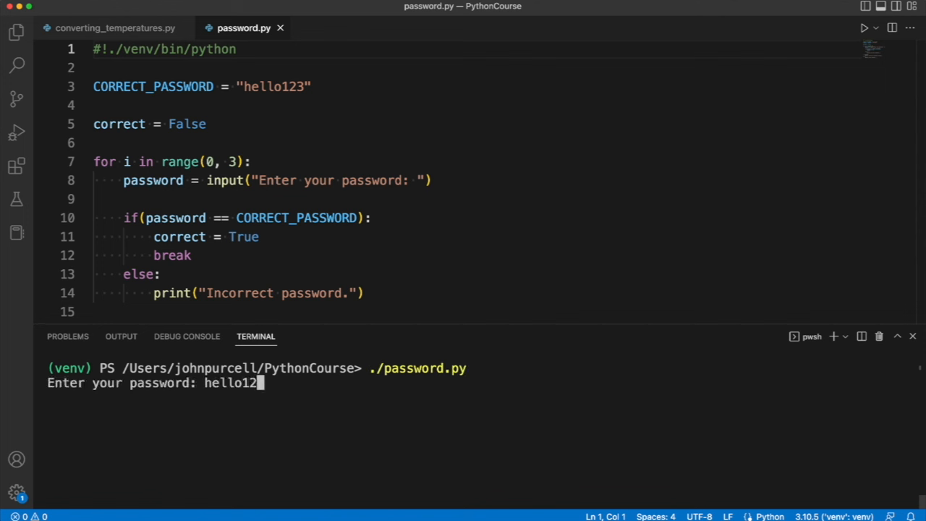
# - Run ./password.py, give wrong passwords like 'ljlkj' and 'jlj' until Access denied, then clear the terminal
pyautogui.press('Enter')
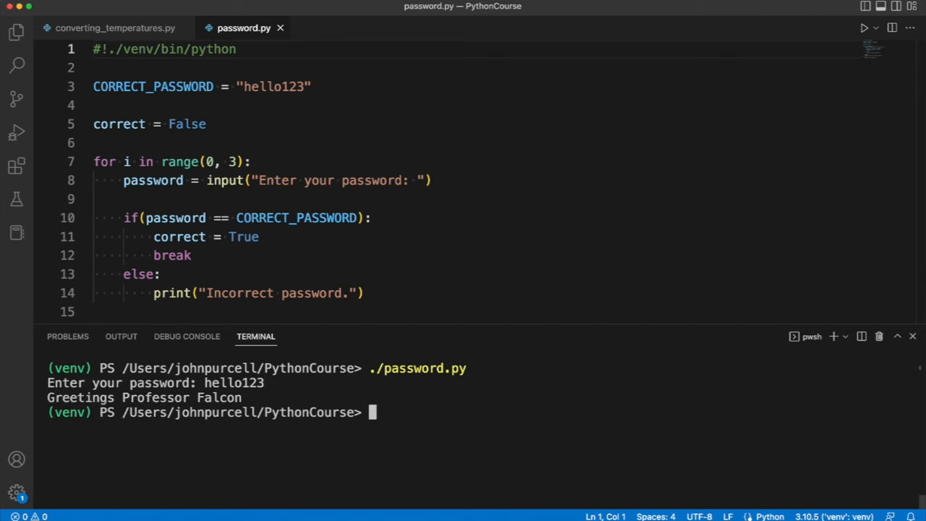
pyautogui.moveTo(425, 301)
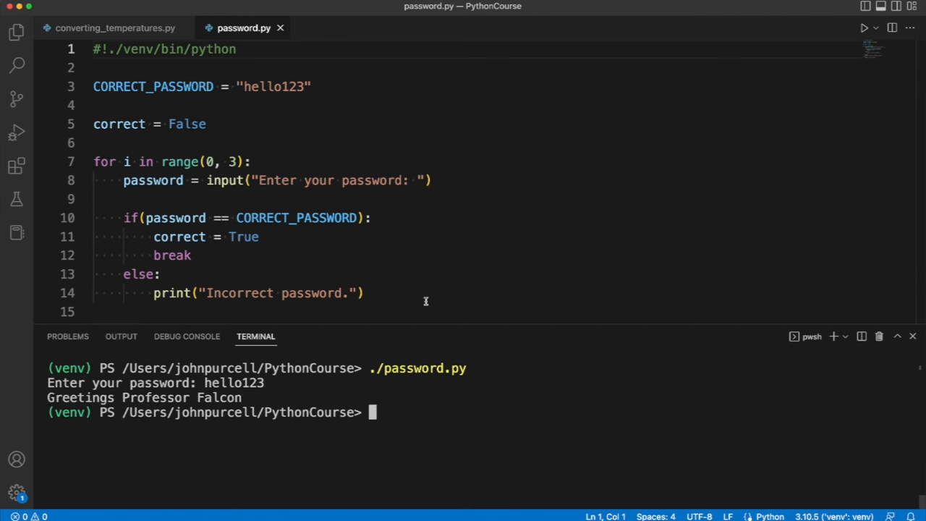
pyautogui.scroll(-3)
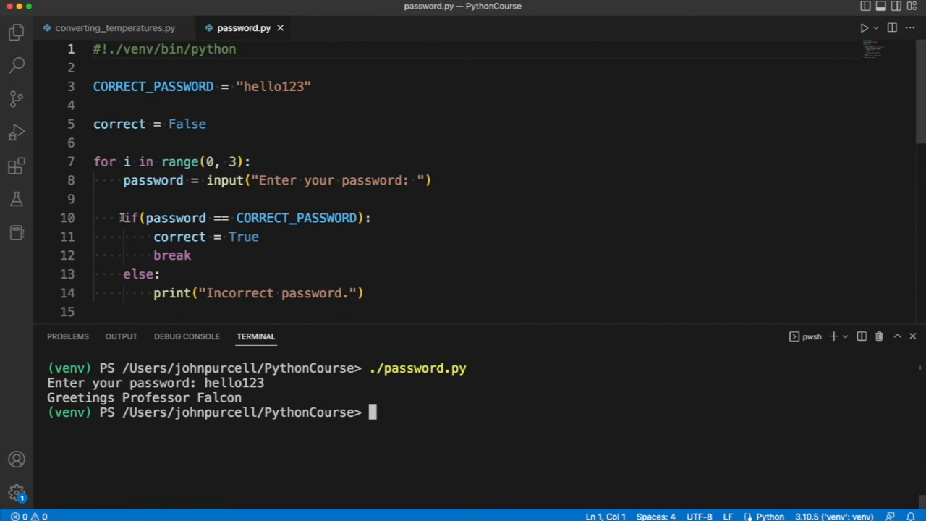
pyautogui.moveTo(123, 217); pyautogui.dragTo(373, 217)
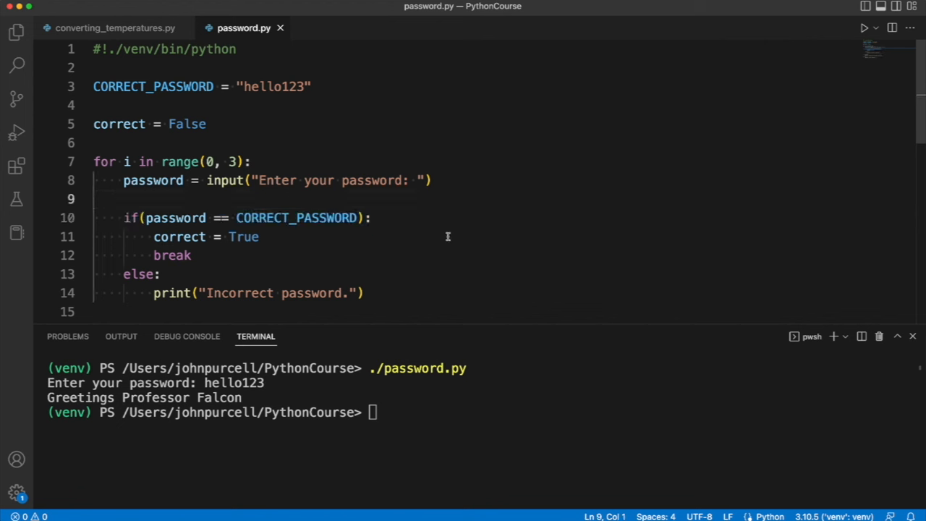
pyautogui.click(259, 238)
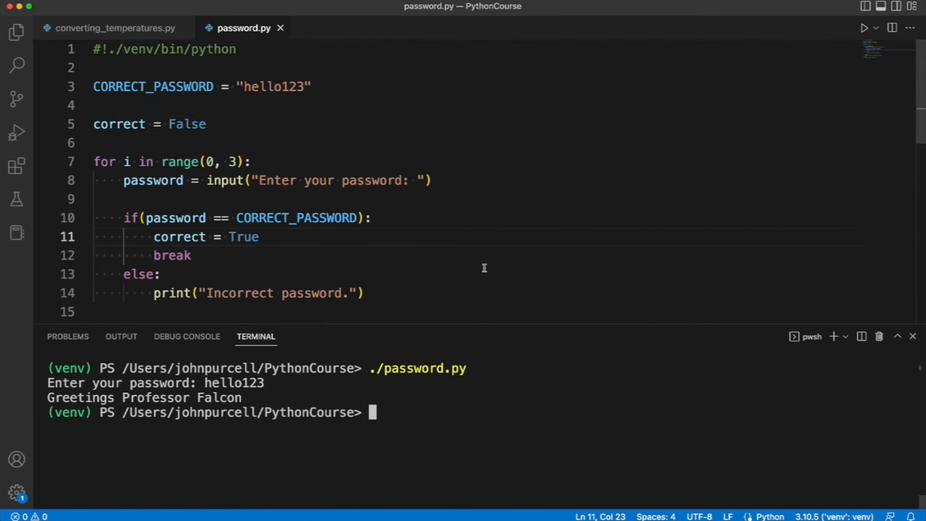
pyautogui.scroll(-3)
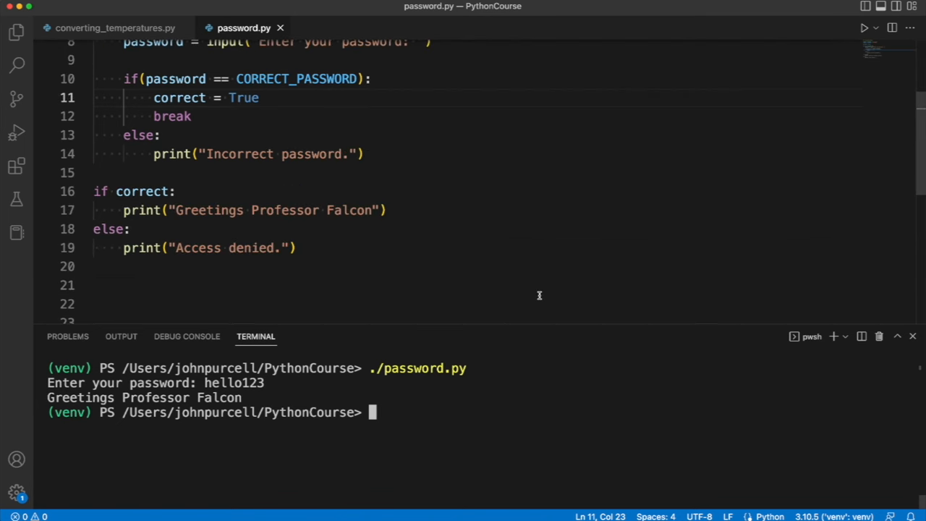
pyautogui.moveTo(532, 266)
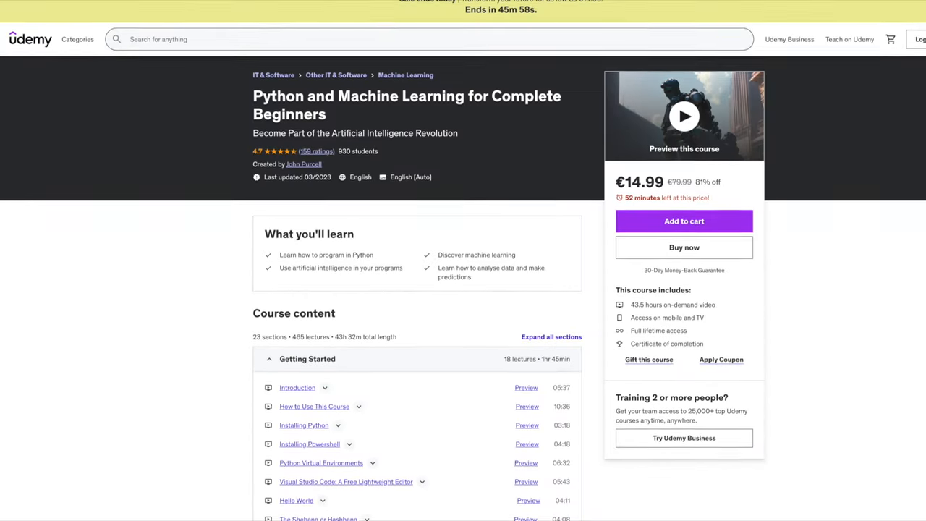
# - Scroll down the Course content and expand the Functional Programming lecture list
pyautogui.scroll(-3)
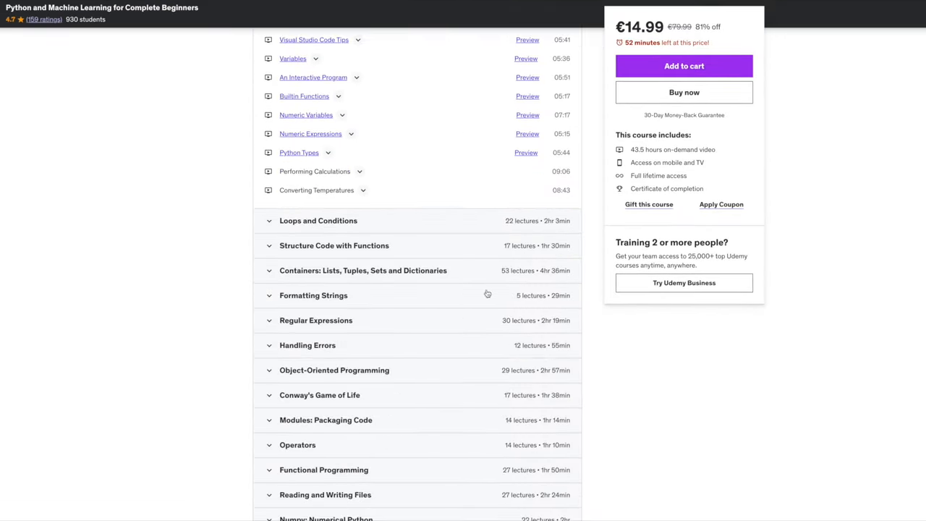
pyautogui.scroll(-3)
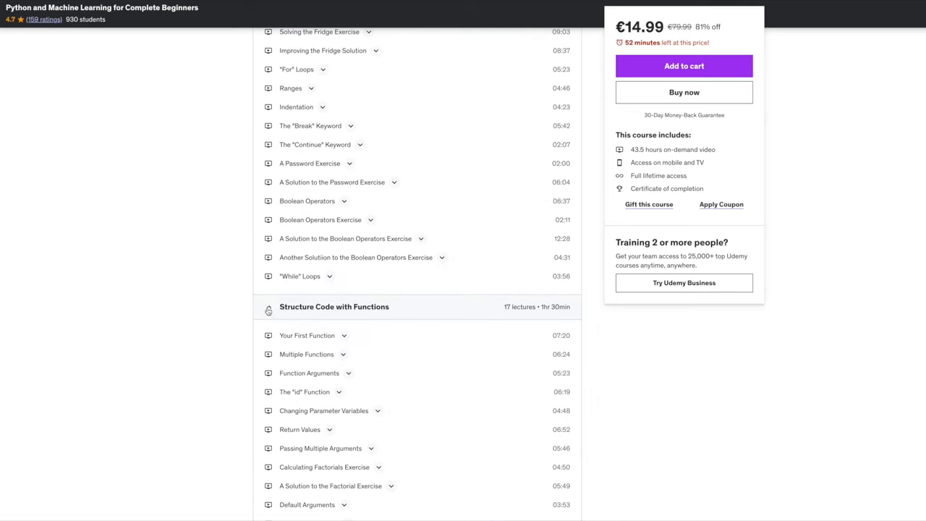
pyautogui.scroll(-3)
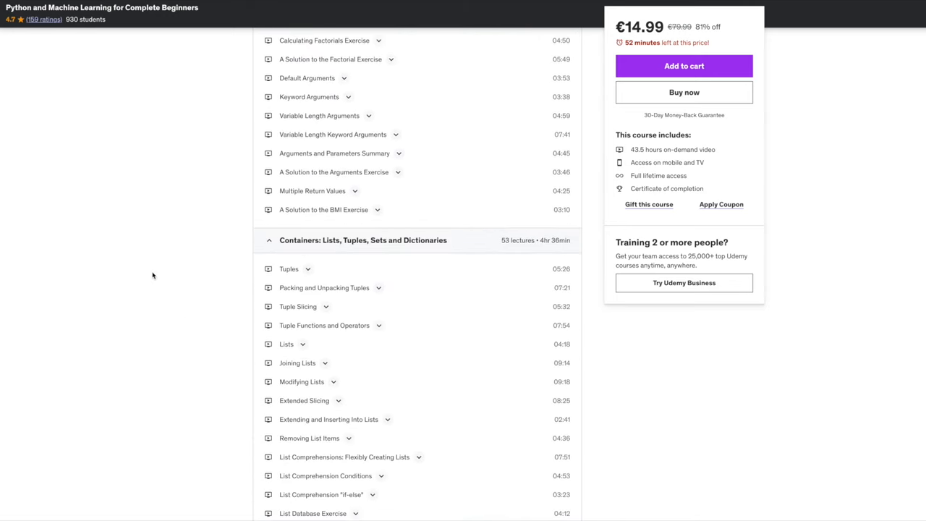
pyautogui.scroll(-3)
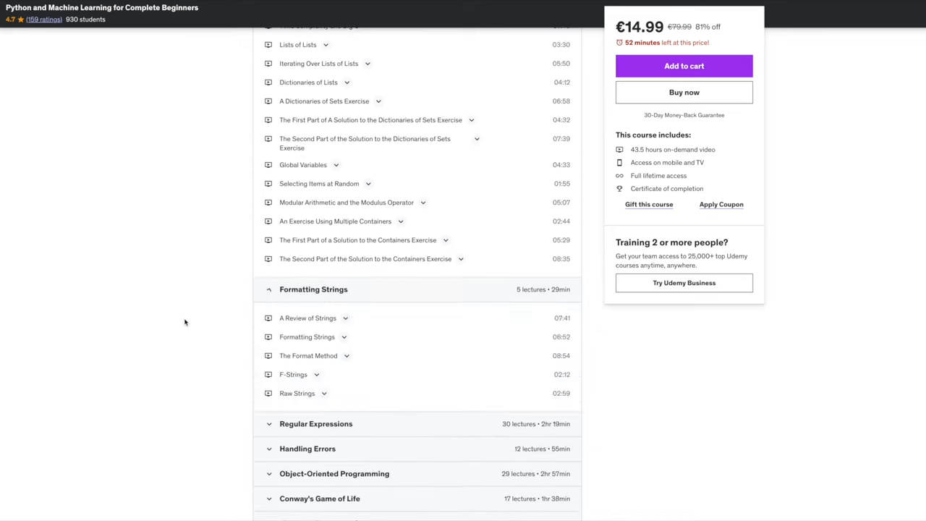
pyautogui.scroll(-3)
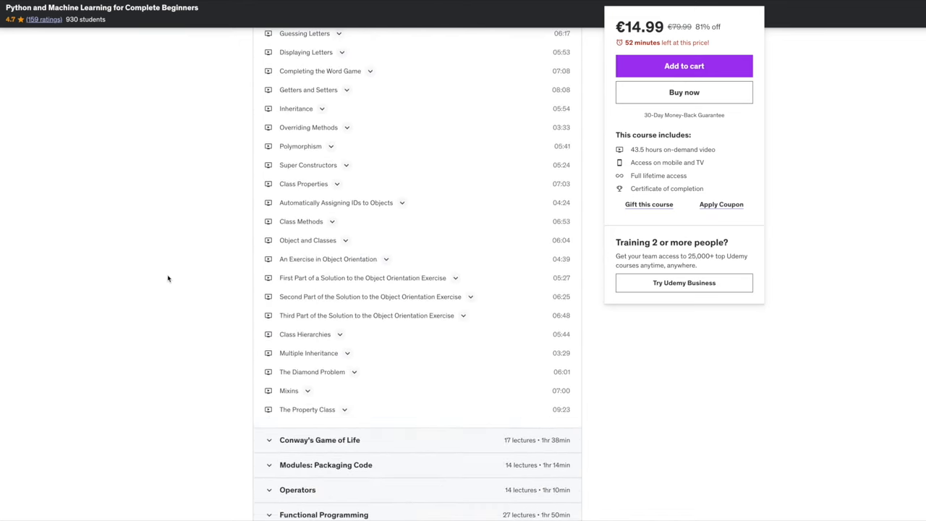
pyautogui.scroll(-3)
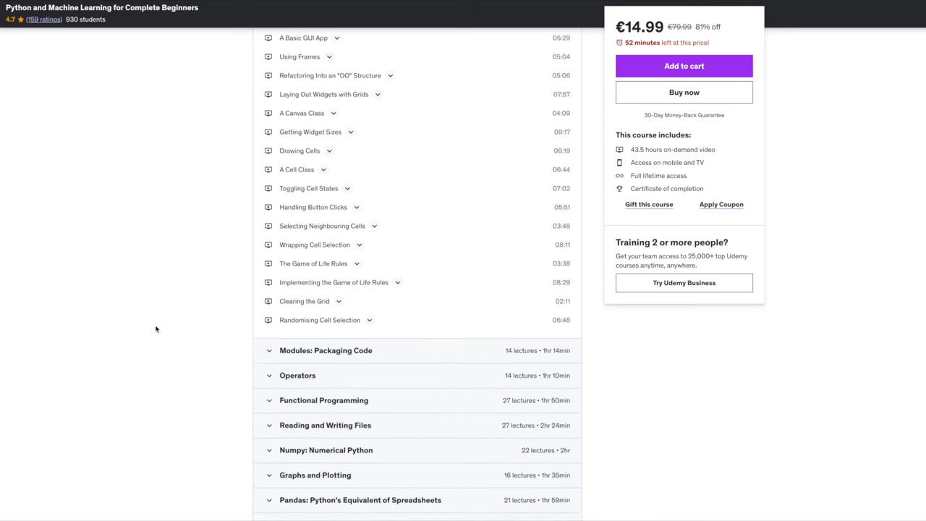
pyautogui.click(325, 350)
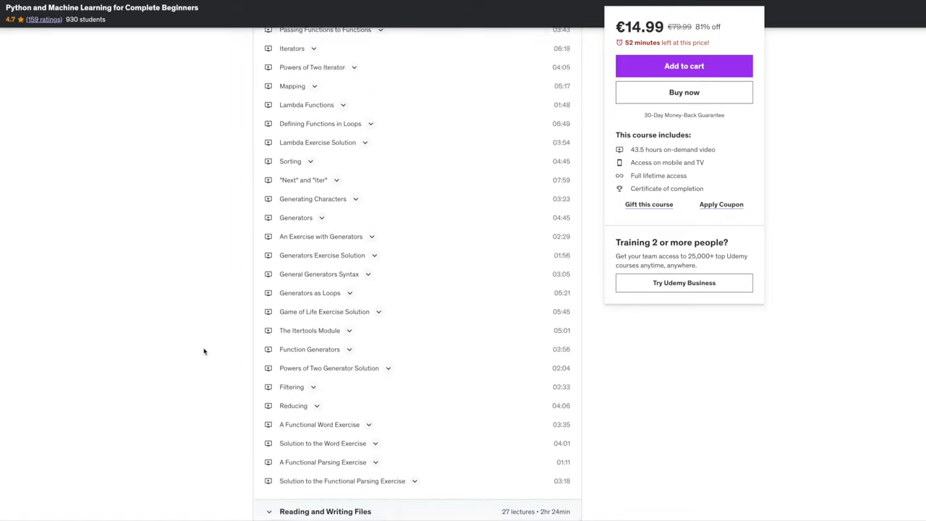
# - Expand the Graphs and Plotting lectures and scroll on to Conclusion, Requirements and Description
pyautogui.scroll(-3)
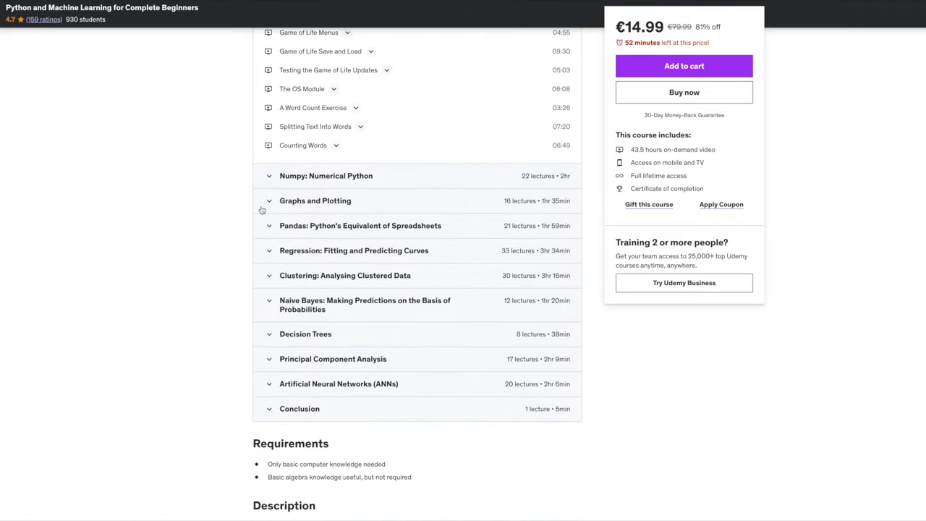
pyautogui.click(315, 200)
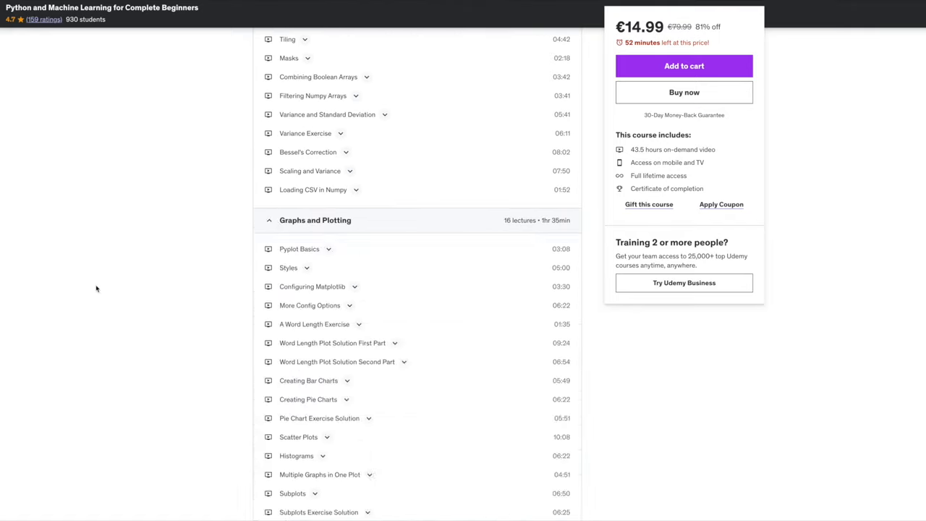
pyautogui.scroll(-3)
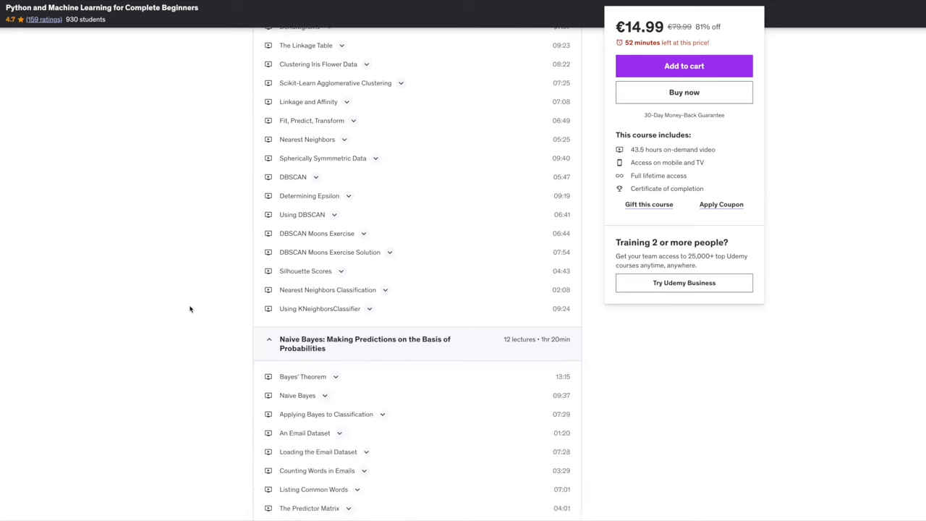
pyautogui.scroll(-3)
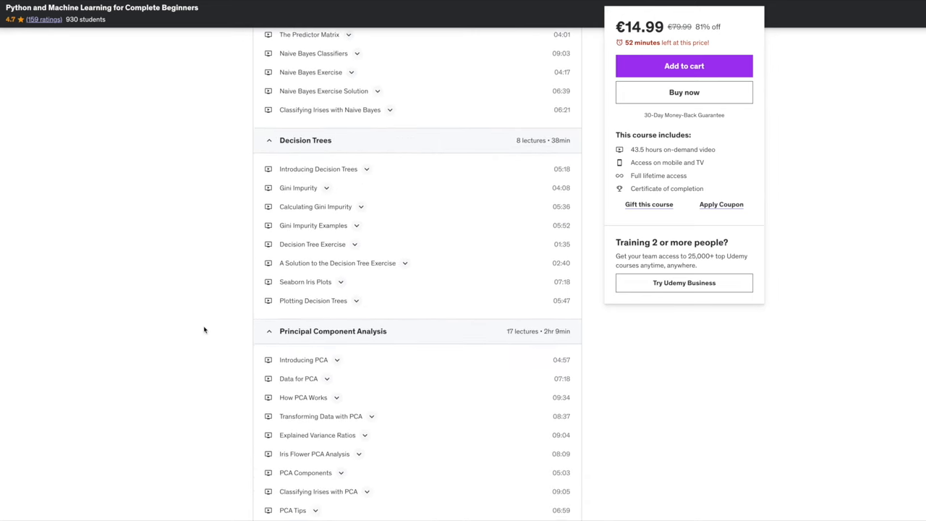
pyautogui.scroll(-3)
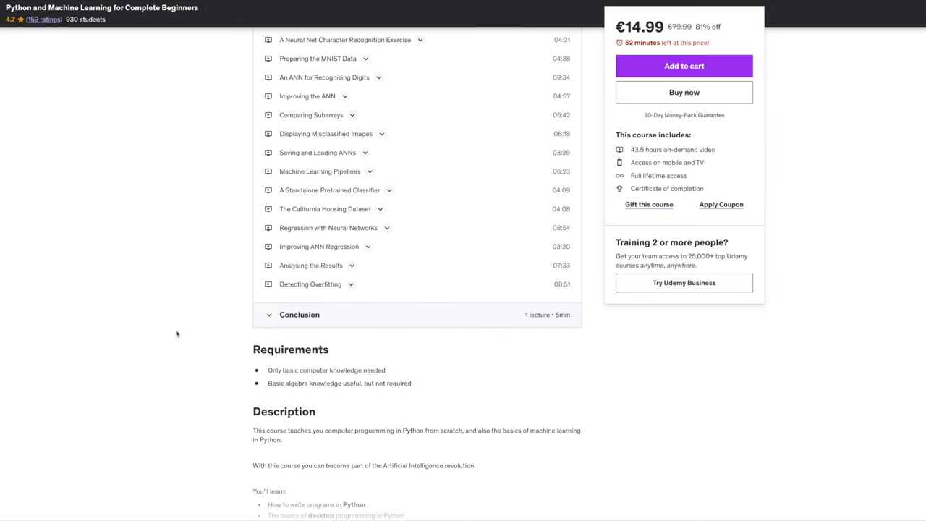